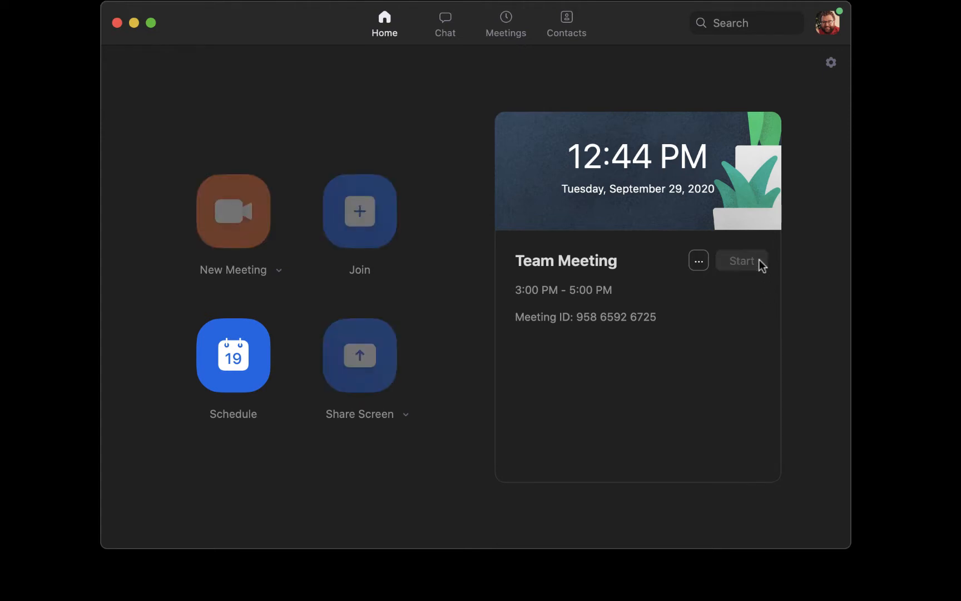
Start the scheduled Team Meeting from its card on the Home screen
click(741, 260)
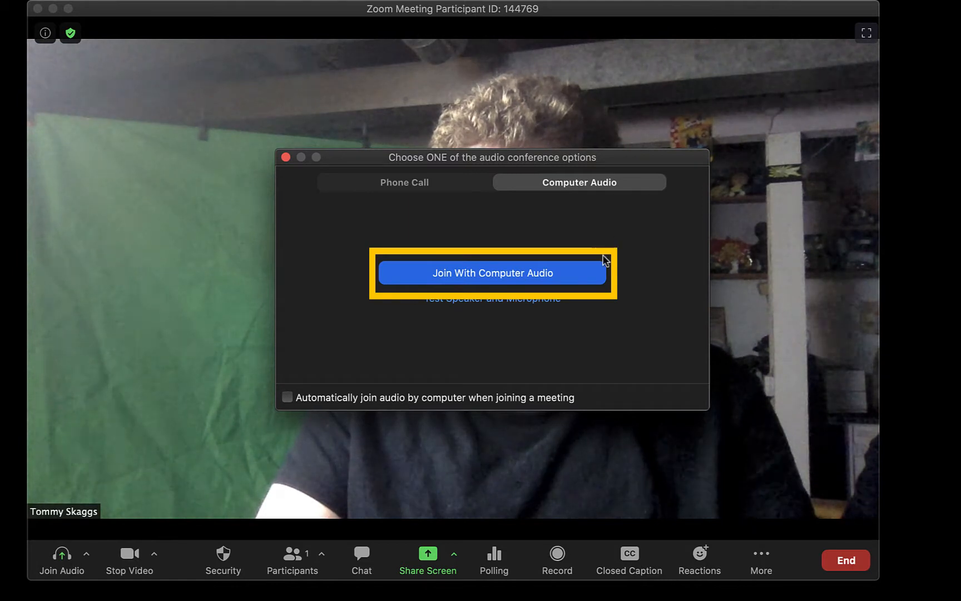
Join with computer audio, then mute and unmute the microphone
click(492, 273)
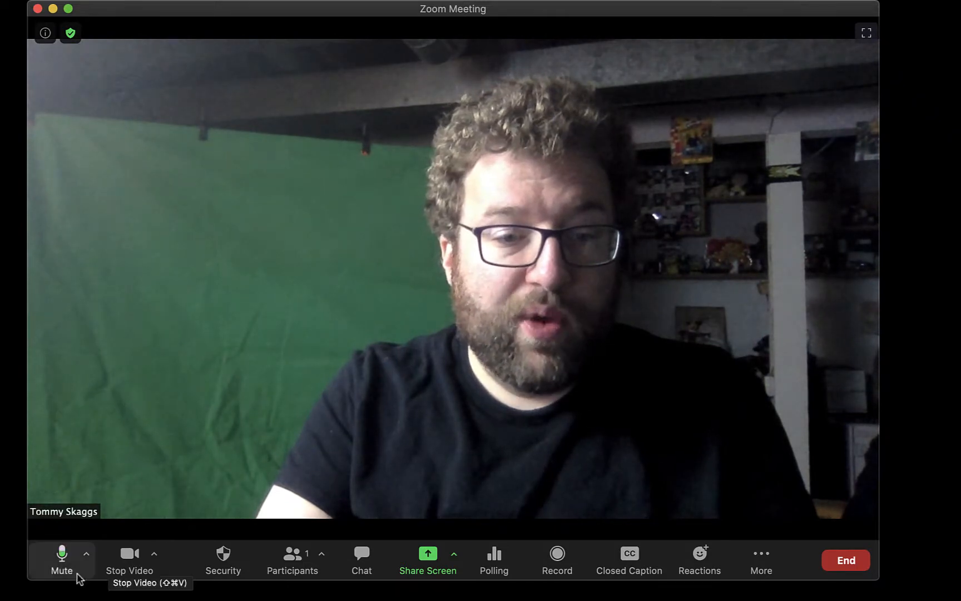
mouse_move(61, 555)
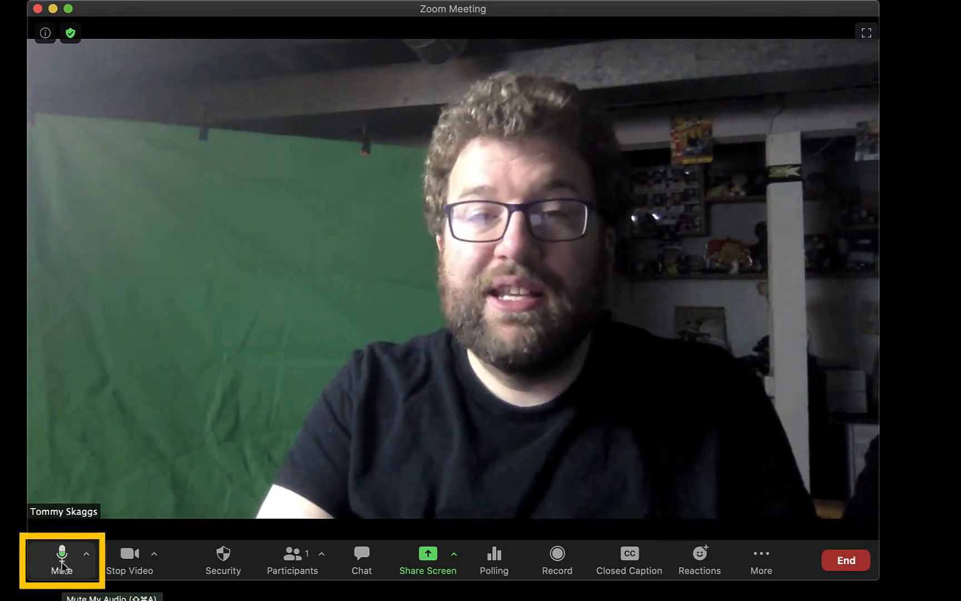
click(61, 559)
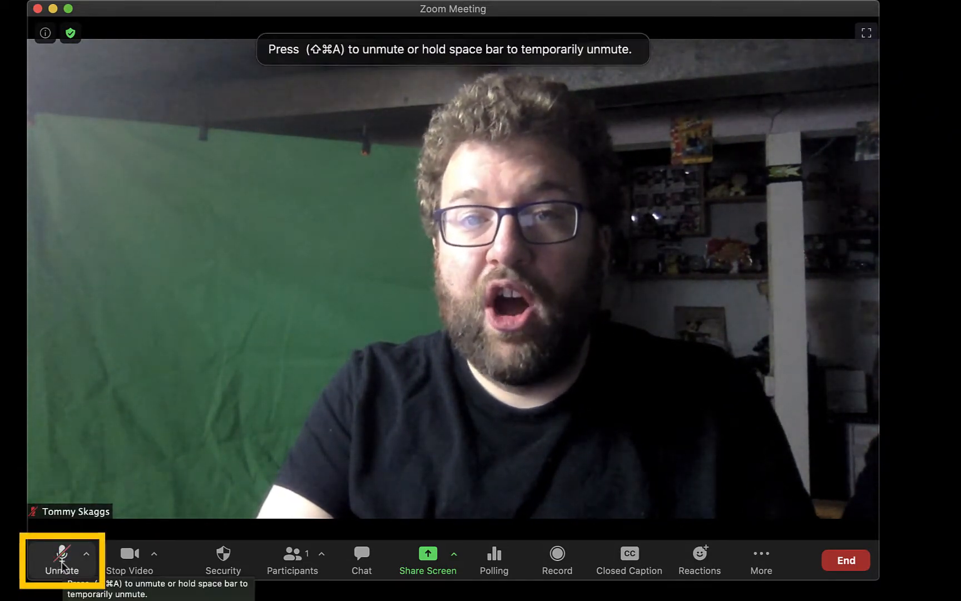
click(61, 554)
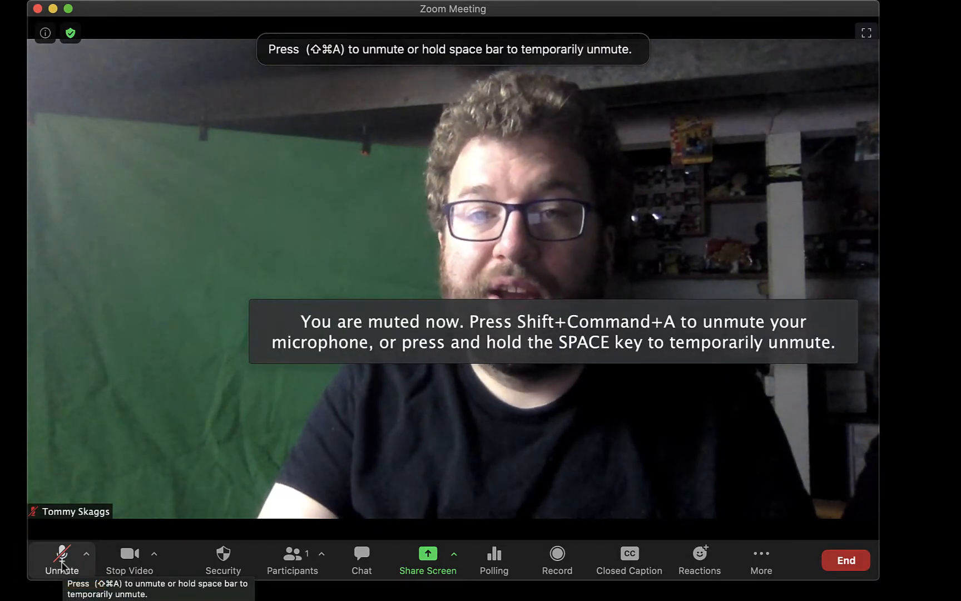
click(61, 559)
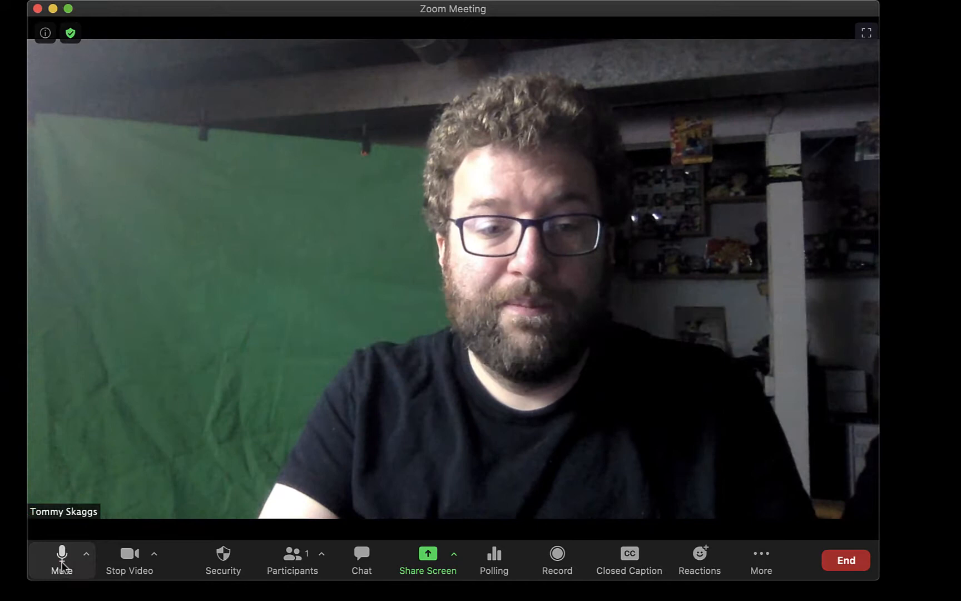
mouse_move(61, 554)
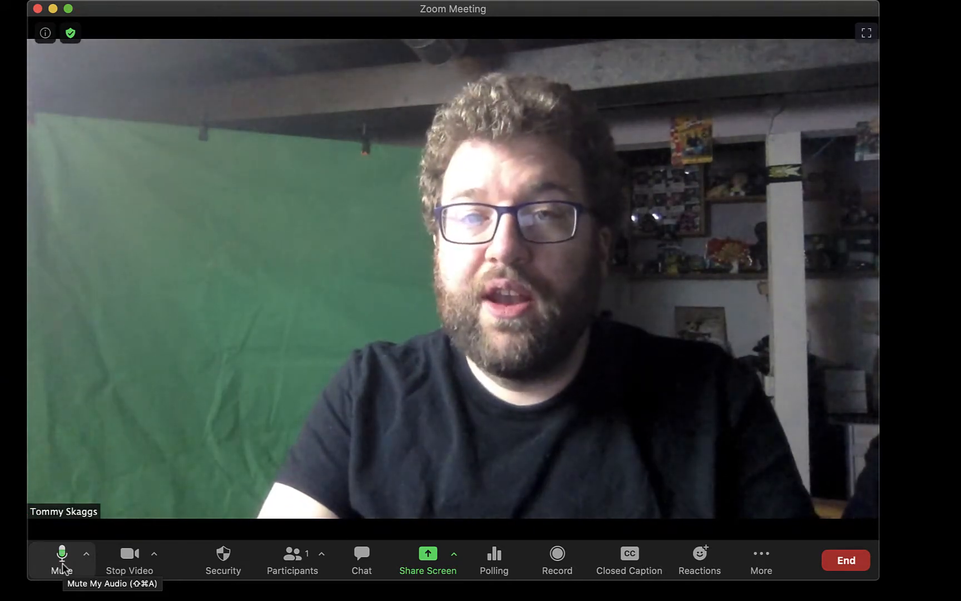
click(87, 561)
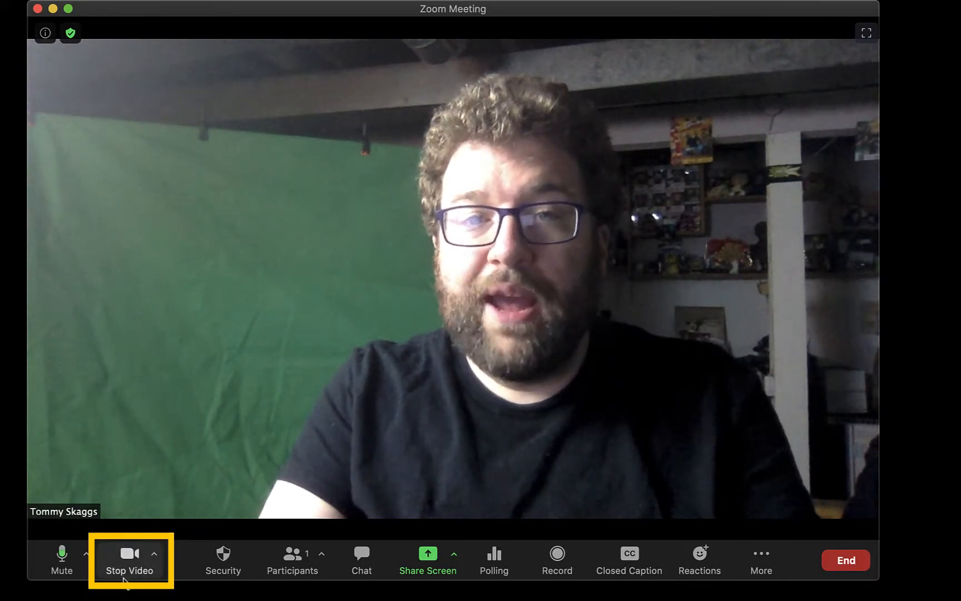
mouse_move(128, 552)
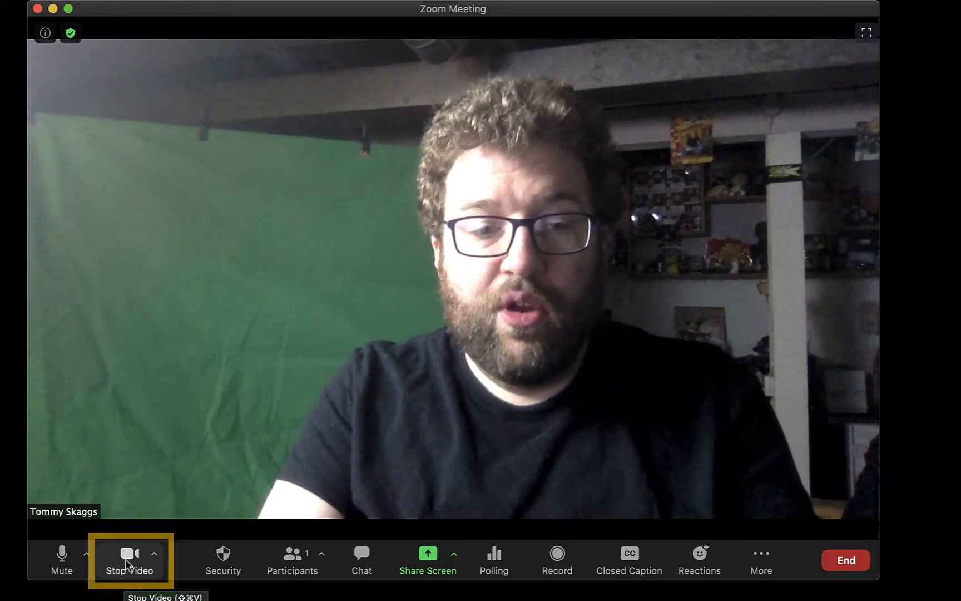
click(128, 555)
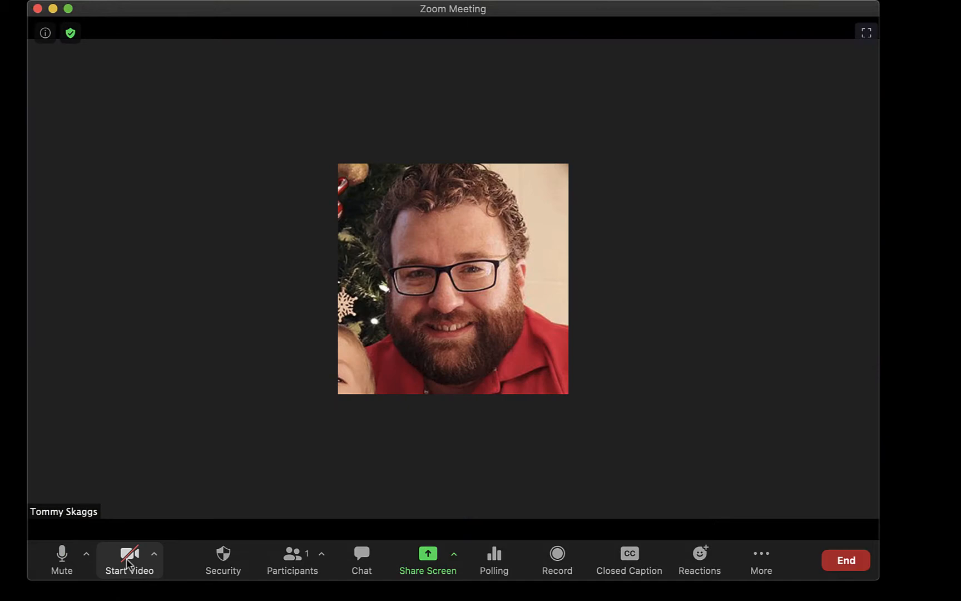
mouse_move(128, 553)
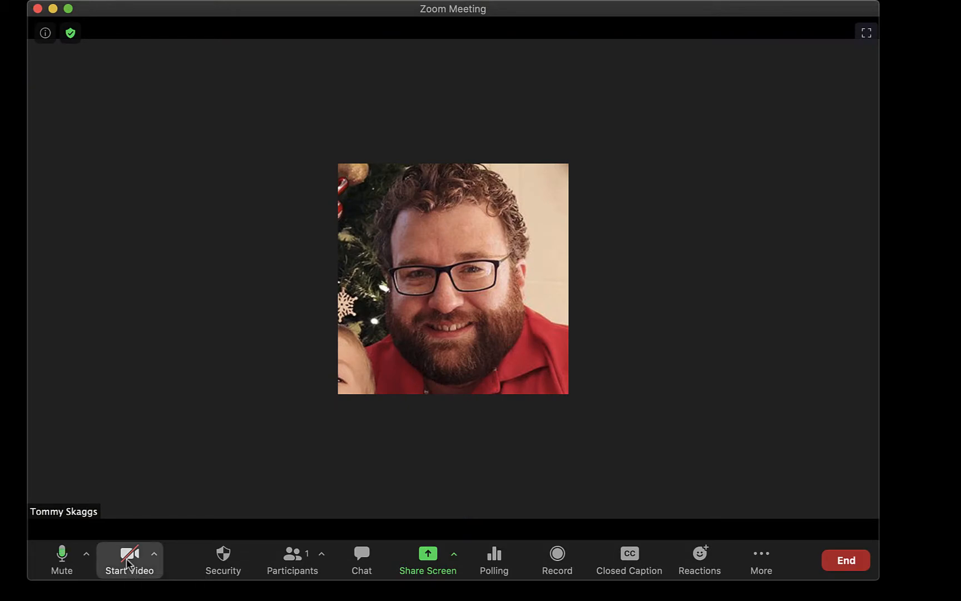
click(129, 559)
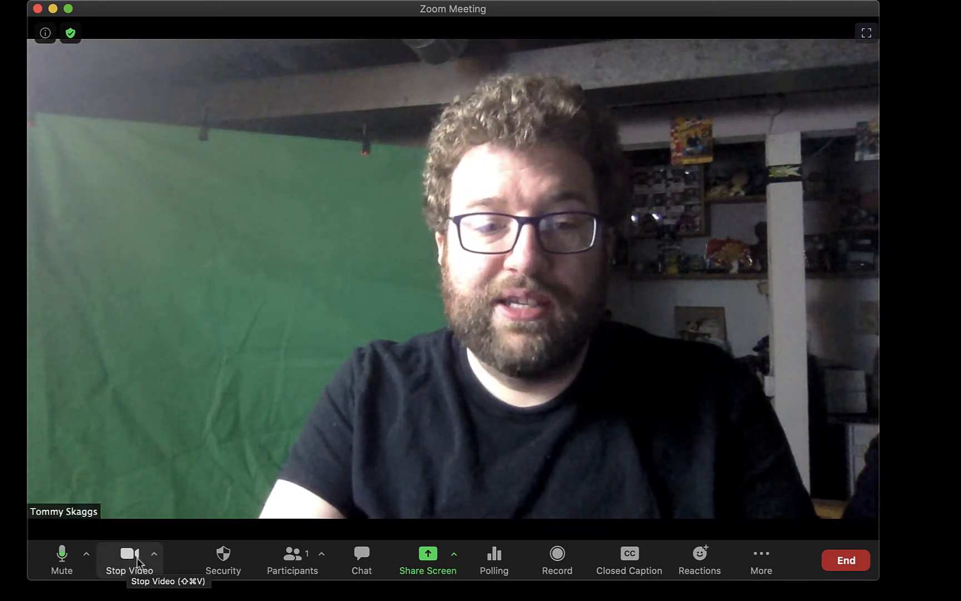
click(154, 554)
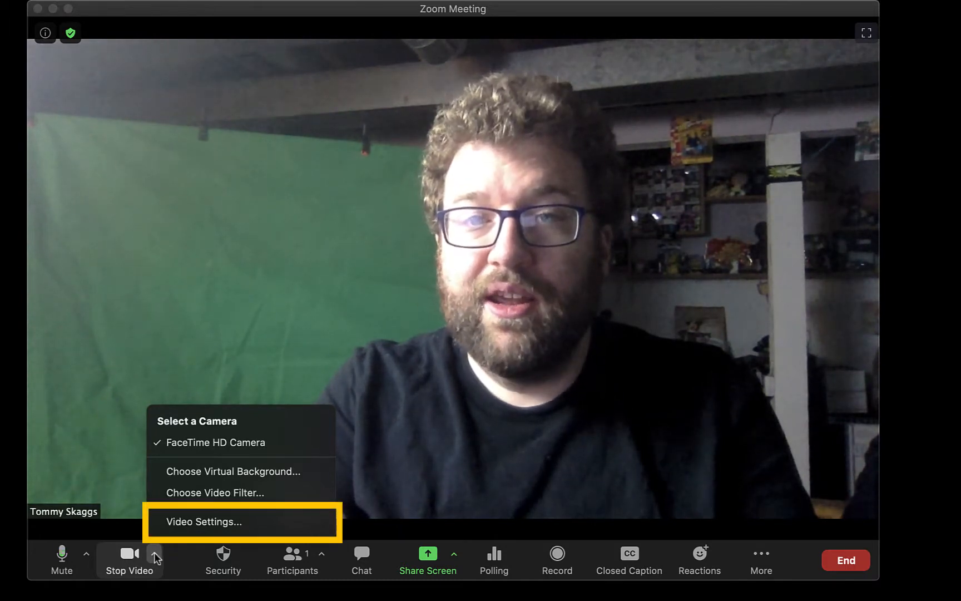
mouse_move(215, 522)
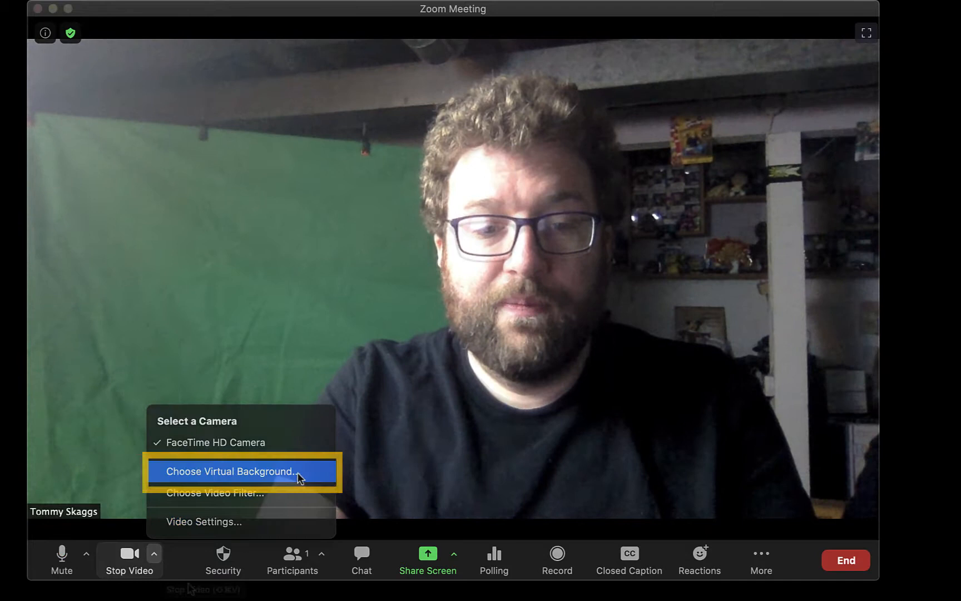
click(223, 559)
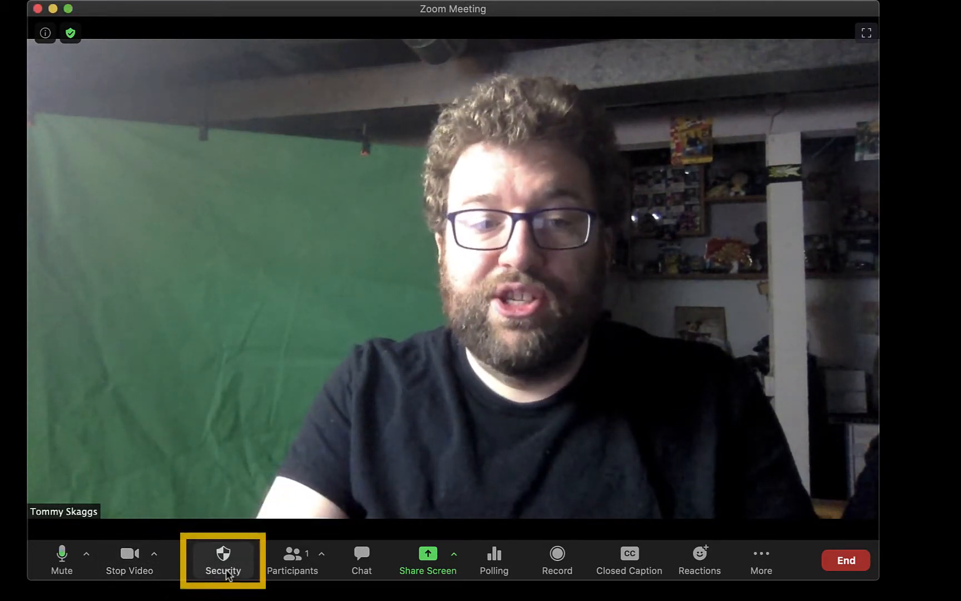
click(222, 559)
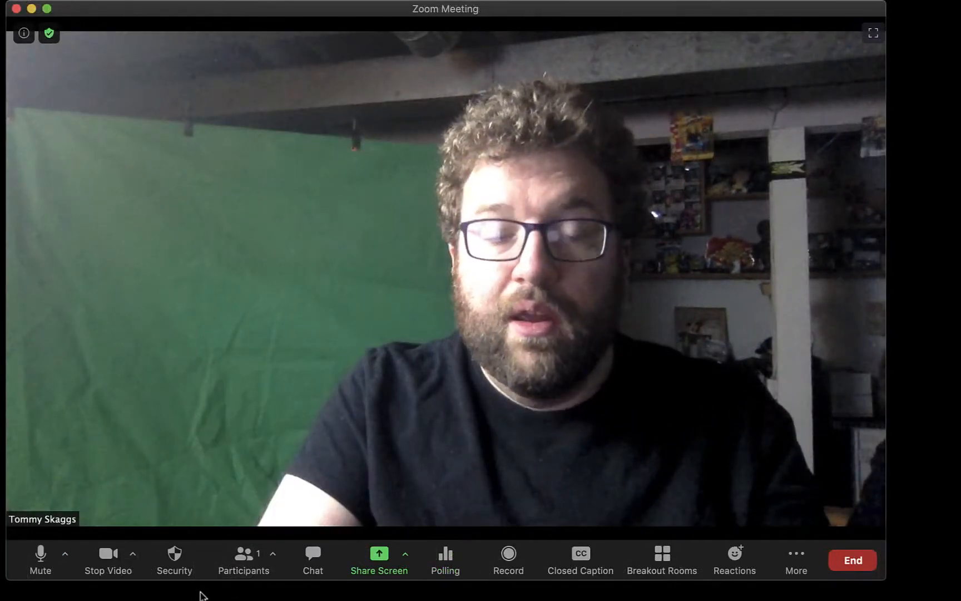
Show the participants list with only the host, try Invite, then use the Participants menu
click(244, 558)
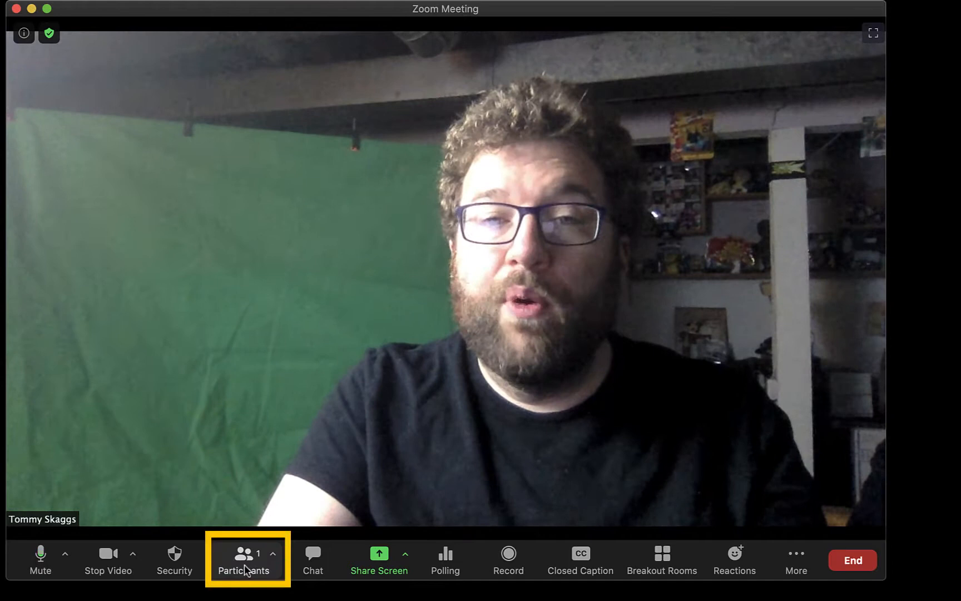
click(243, 558)
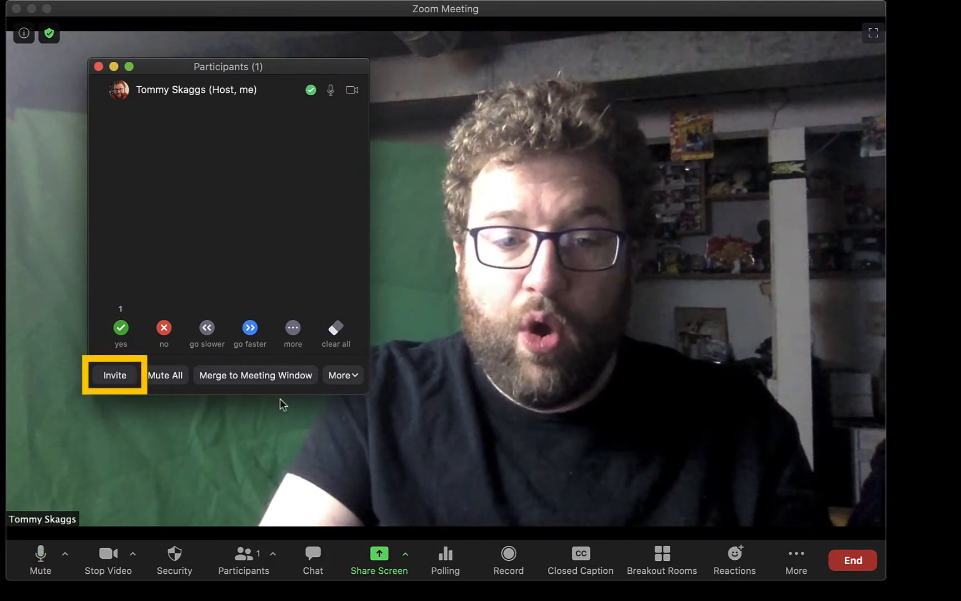
click(274, 556)
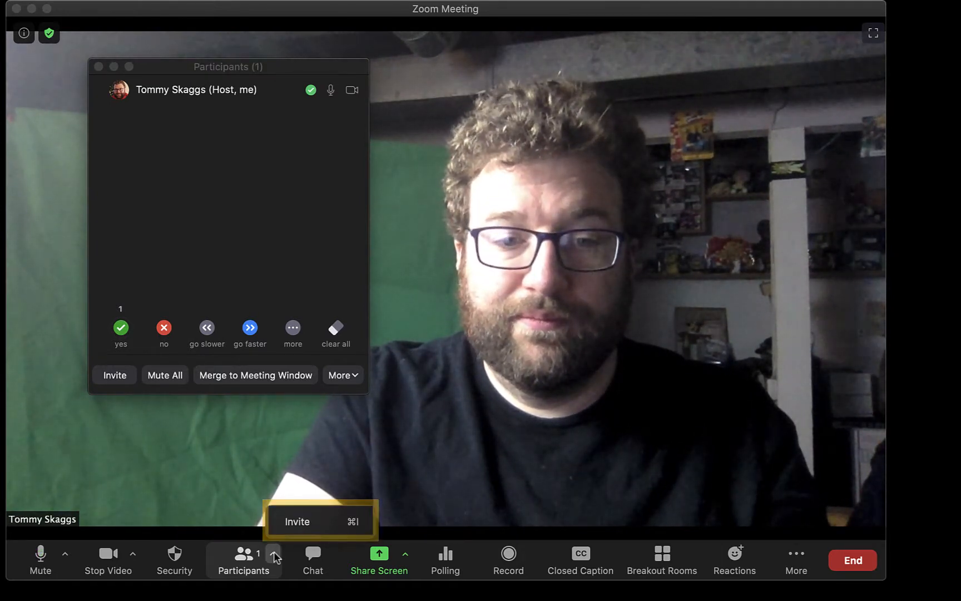
click(312, 559)
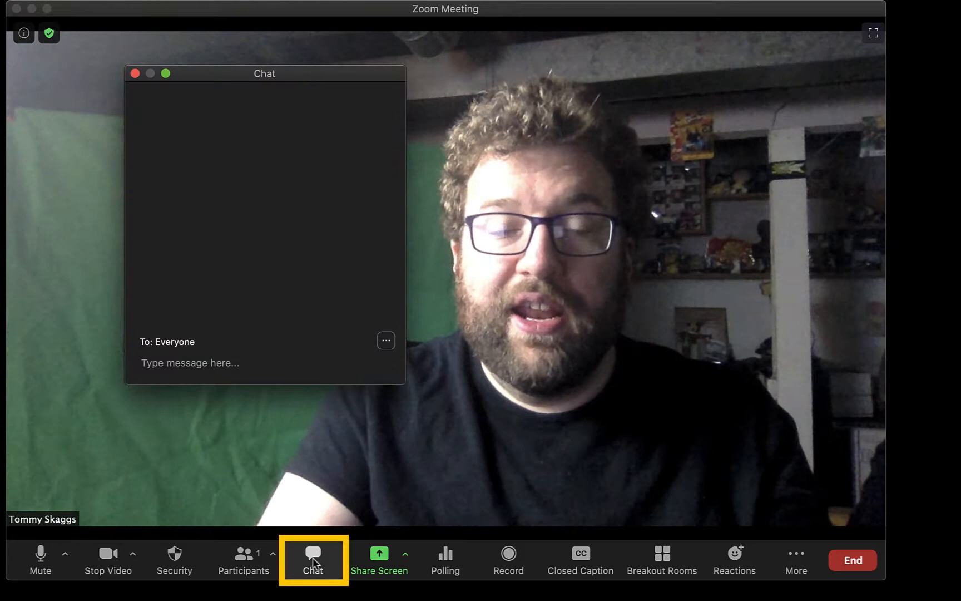
Show the meeting chat addressed to everyone
click(190, 362)
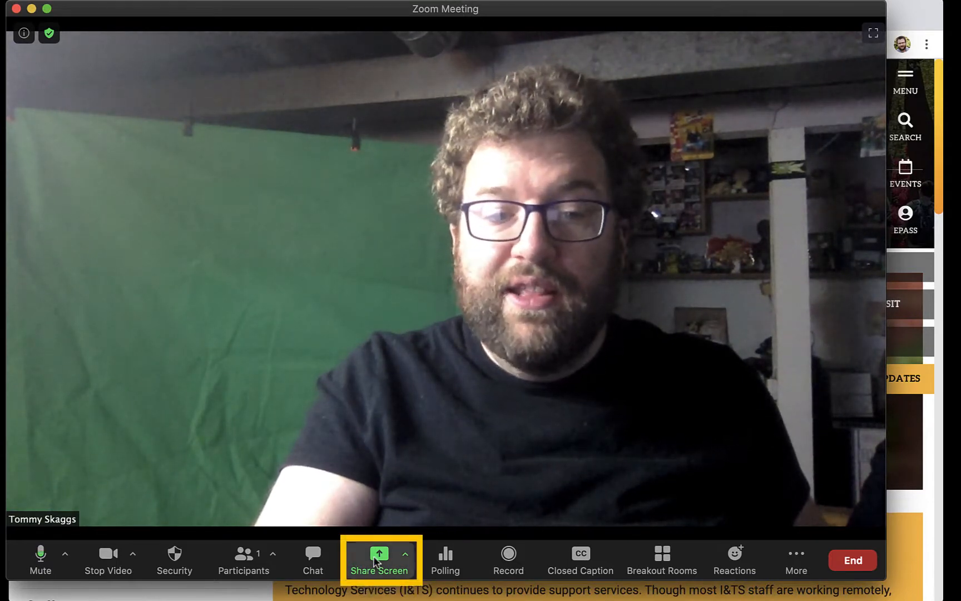
Share the Google Chrome window showing the Instructional Technologies page
click(379, 558)
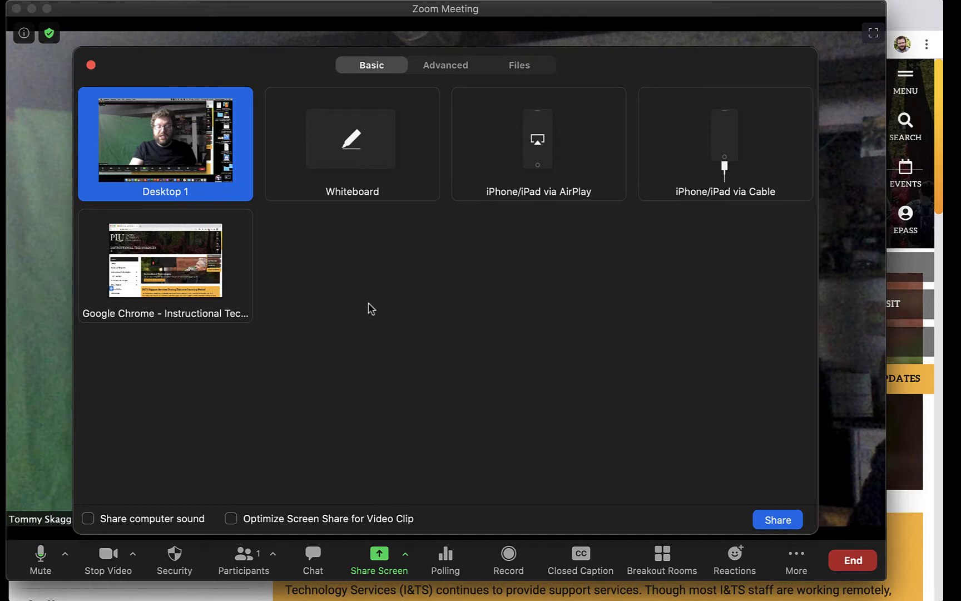
mouse_move(319, 284)
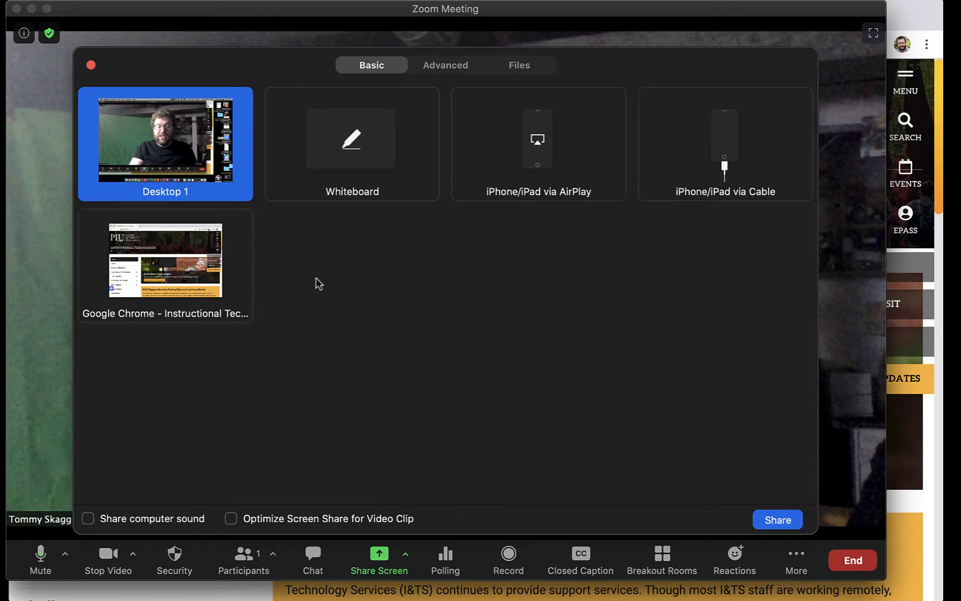
click(165, 267)
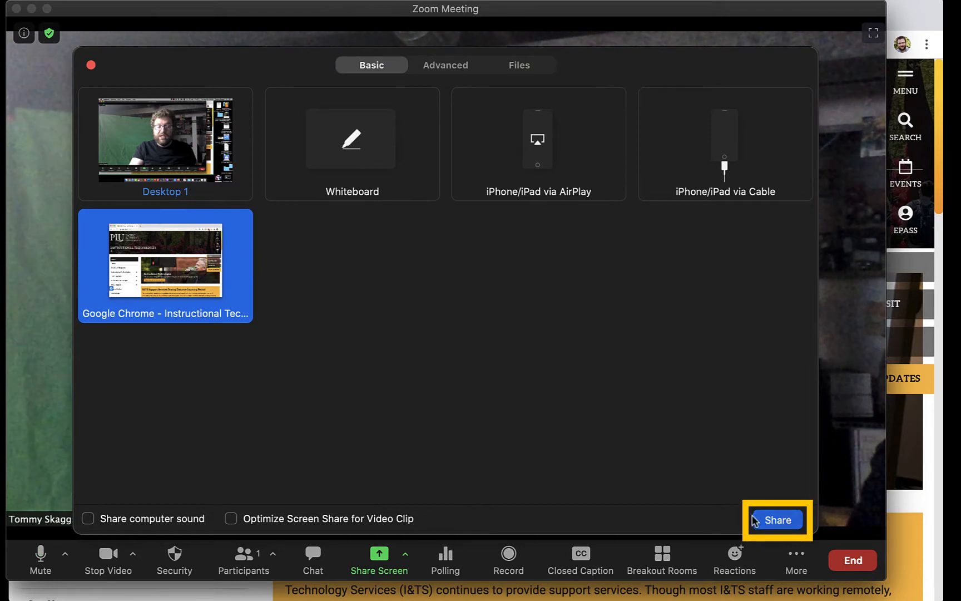
click(777, 519)
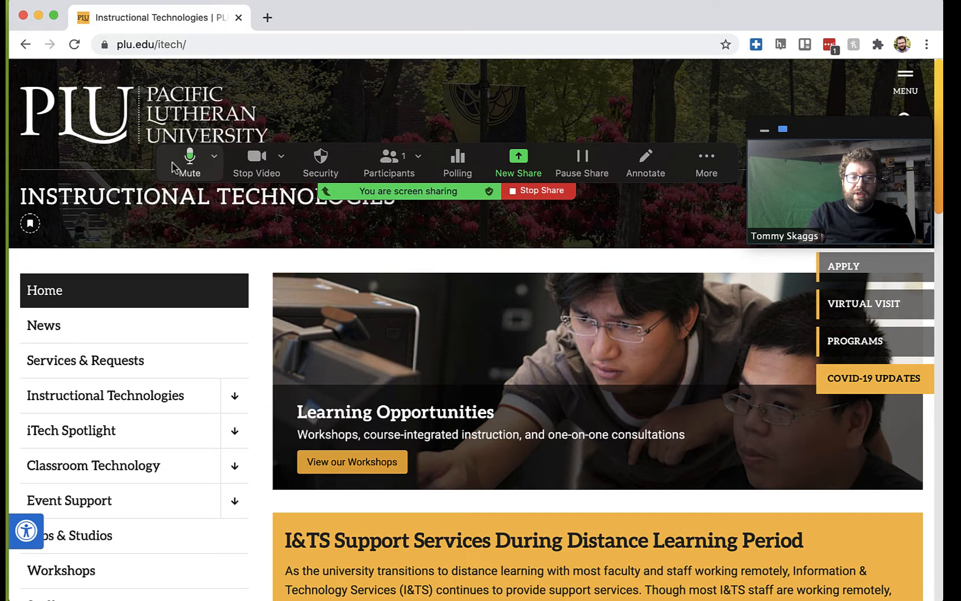
mouse_move(257, 161)
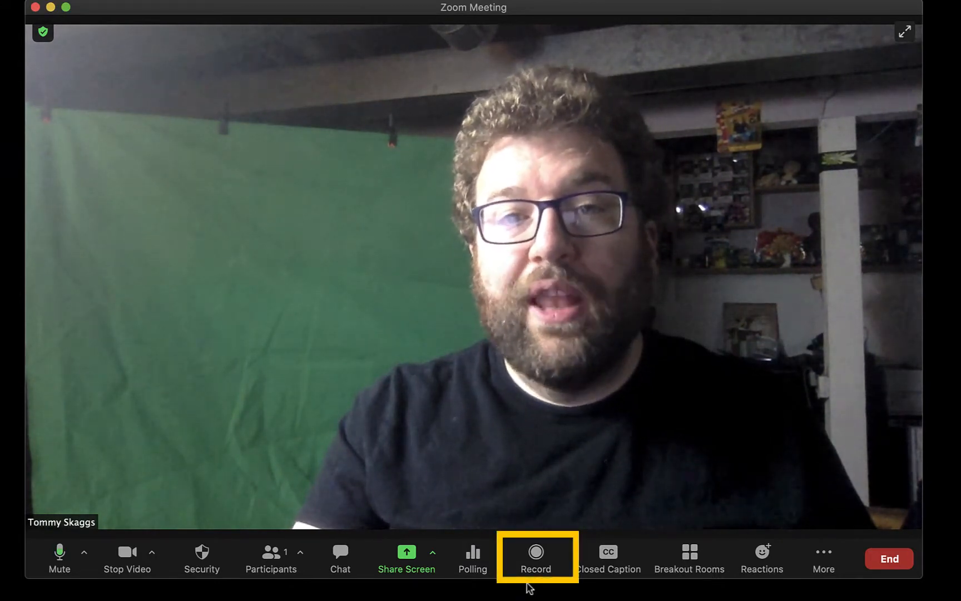
click(534, 558)
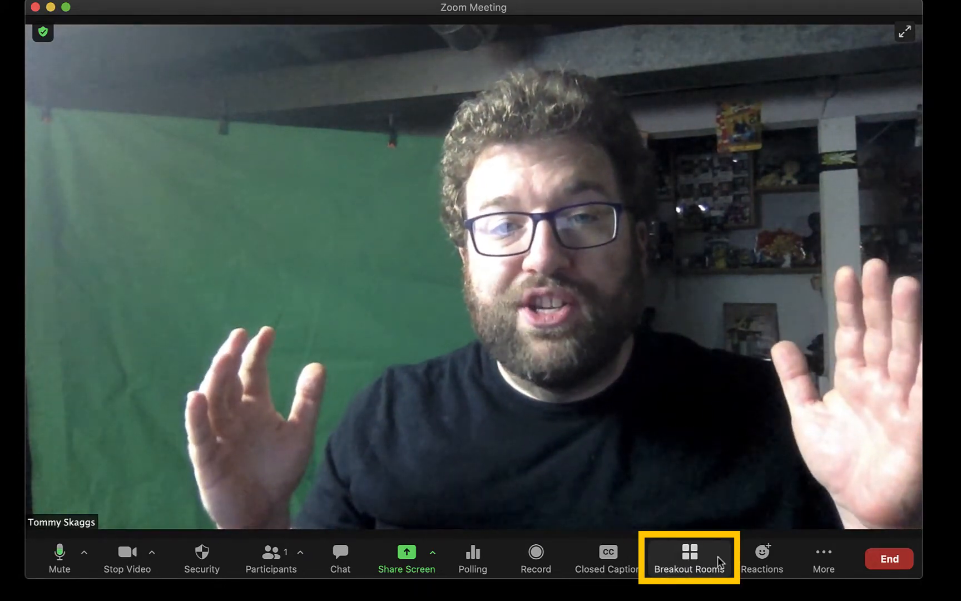
click(823, 558)
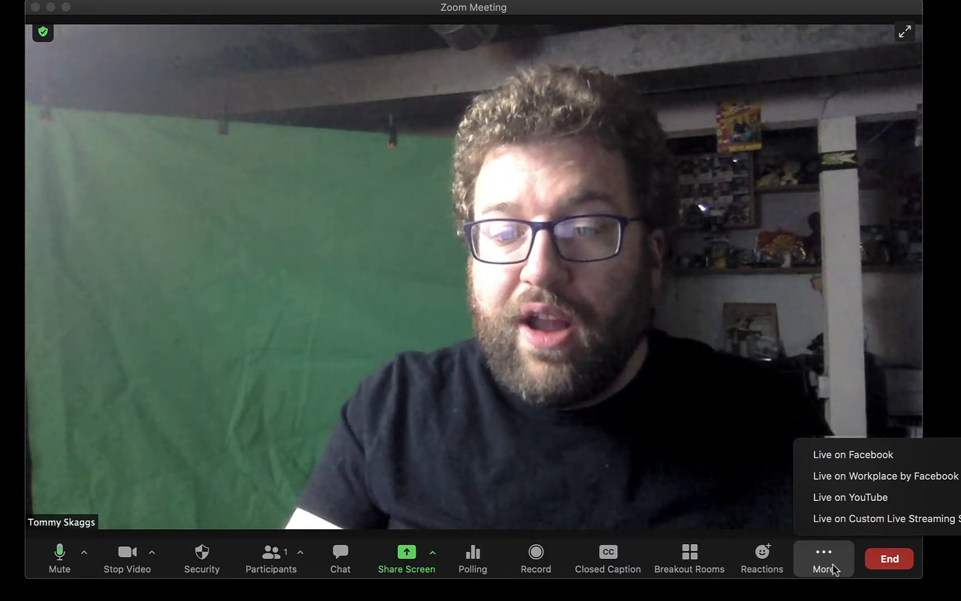
mouse_move(886, 475)
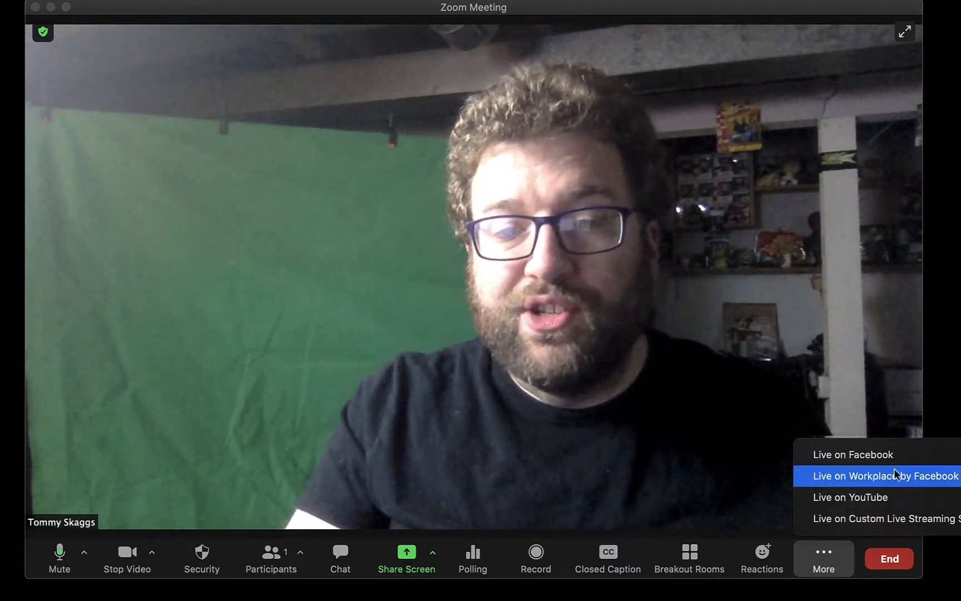